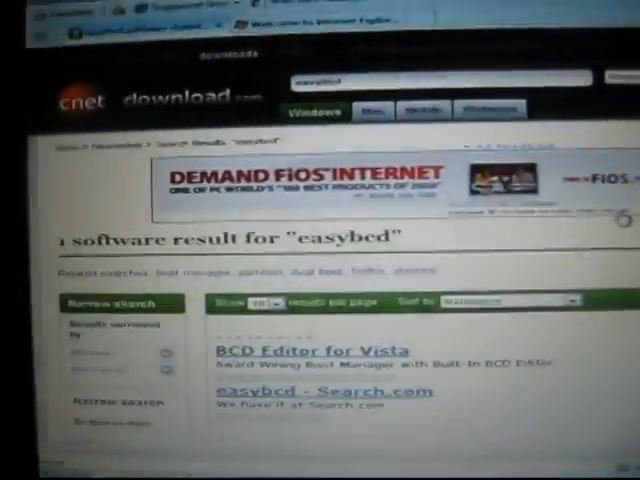
# Step: Scroll down the easybcd search results to reach the EasyBCD download entry
pyautogui.scroll(-3)
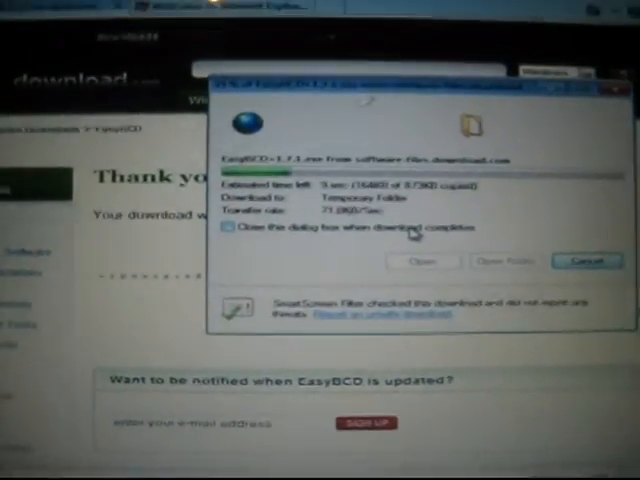
pyautogui.click(220, 234)
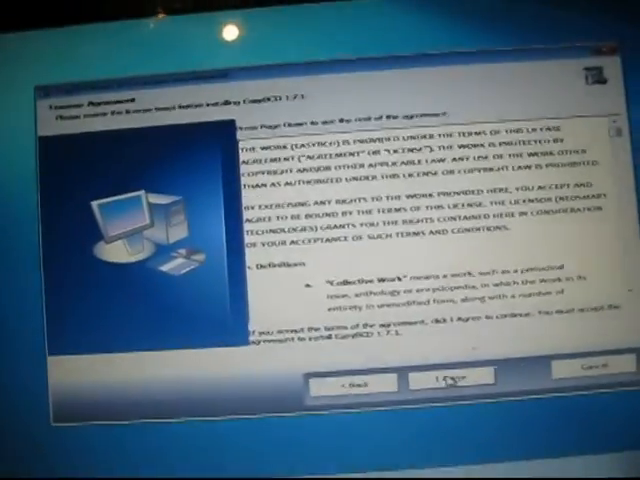
# Step: Agree to the EasyBCD license agreement to proceed with installation
pyautogui.click(452, 380)
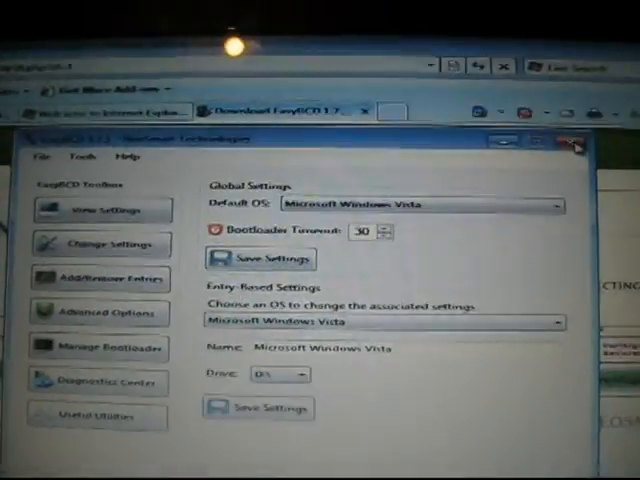
# Step: Close Internet Explorer and all its open tabs, returning to the desktop
pyautogui.click(576, 146)
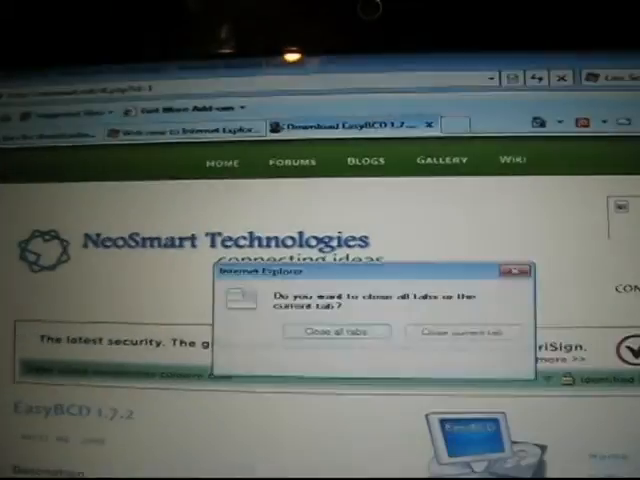
pyautogui.click(336, 332)
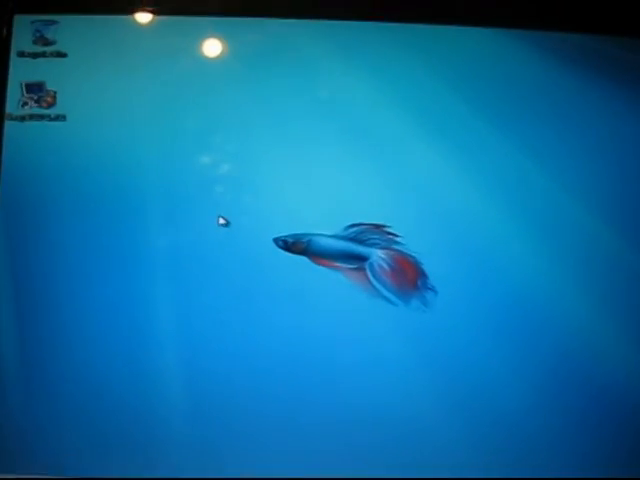